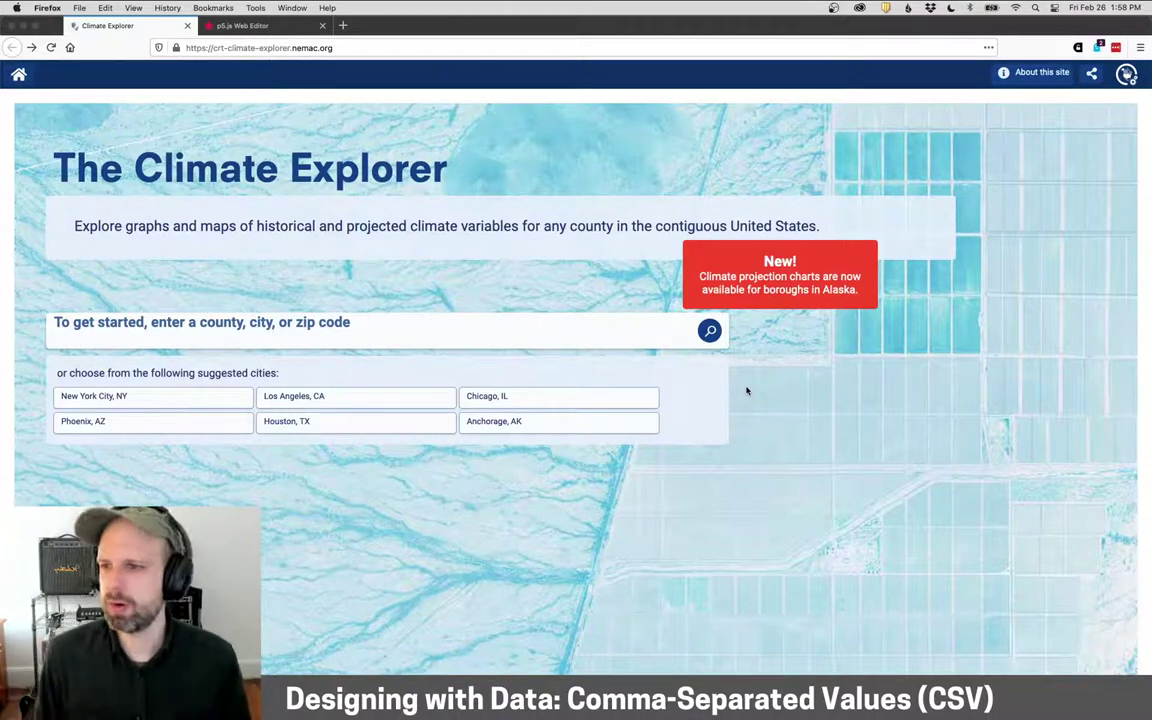
mouse_move(138, 396)
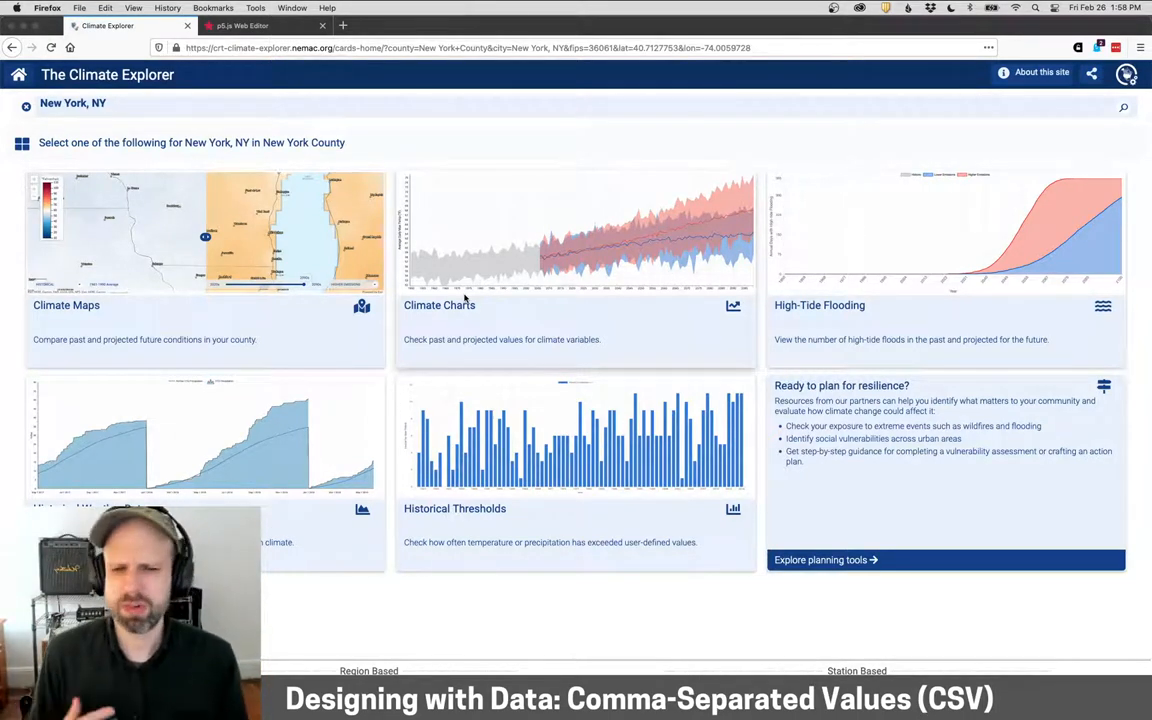
mouse_move(603, 246)
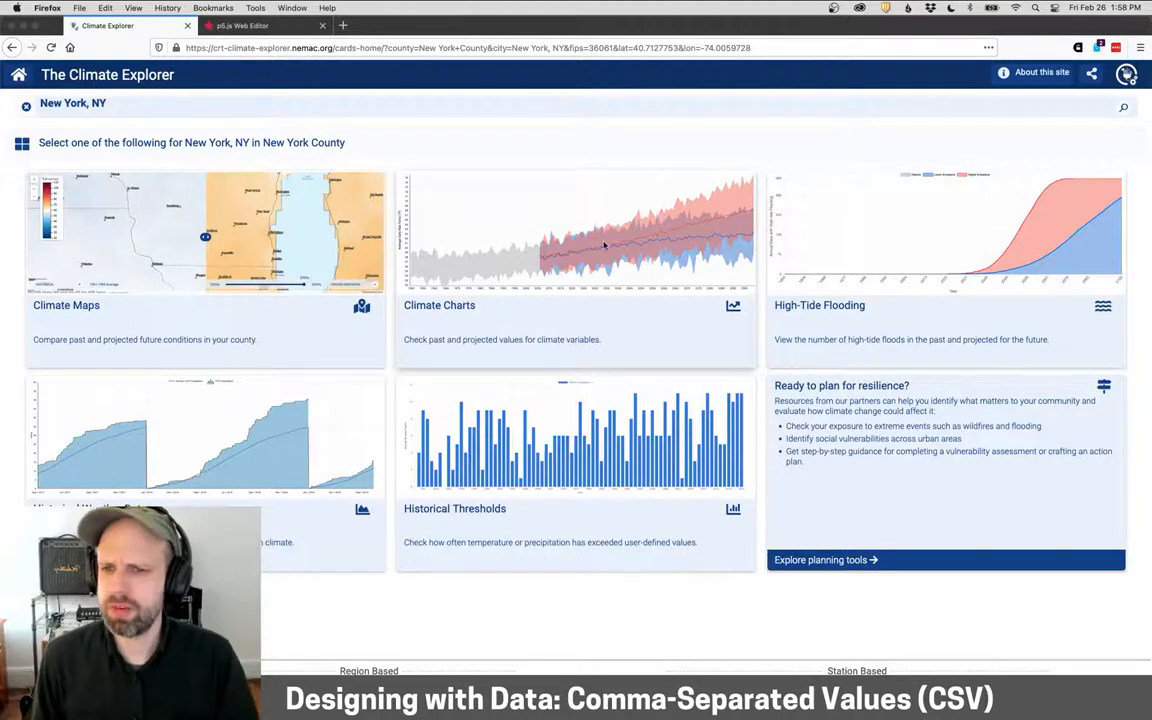
Step: Show the Climate Charts for New York, NY with its average daily maximum temperature chart
click(575, 230)
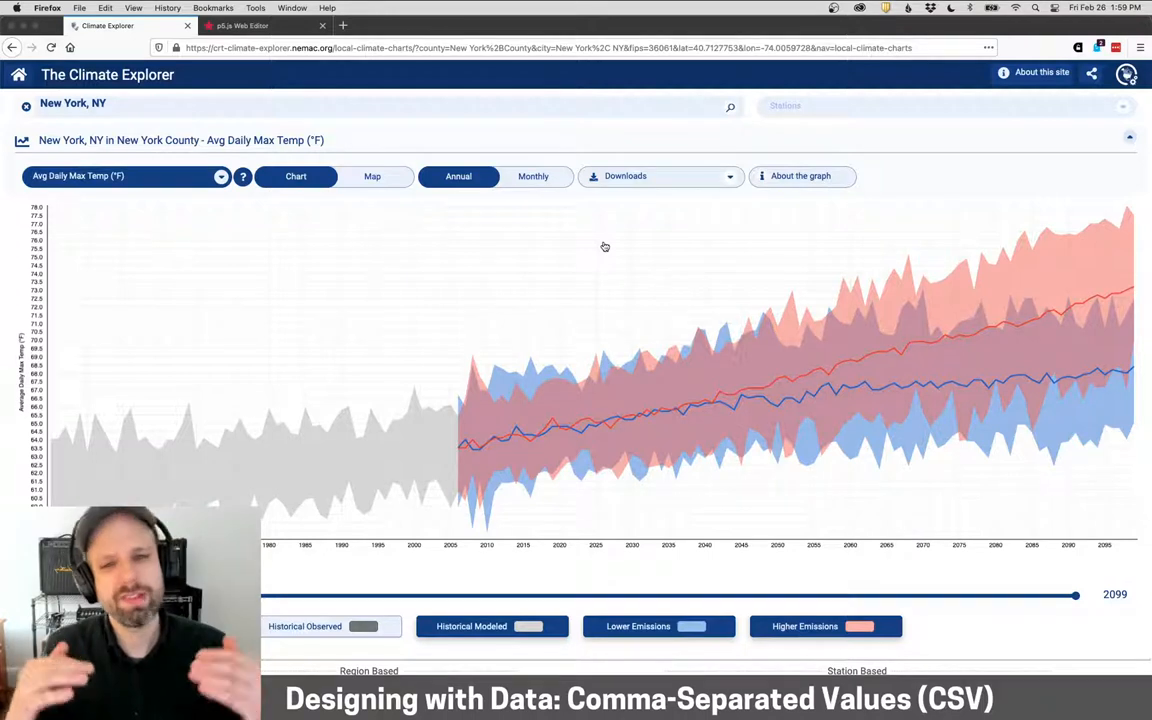
mouse_move(668, 178)
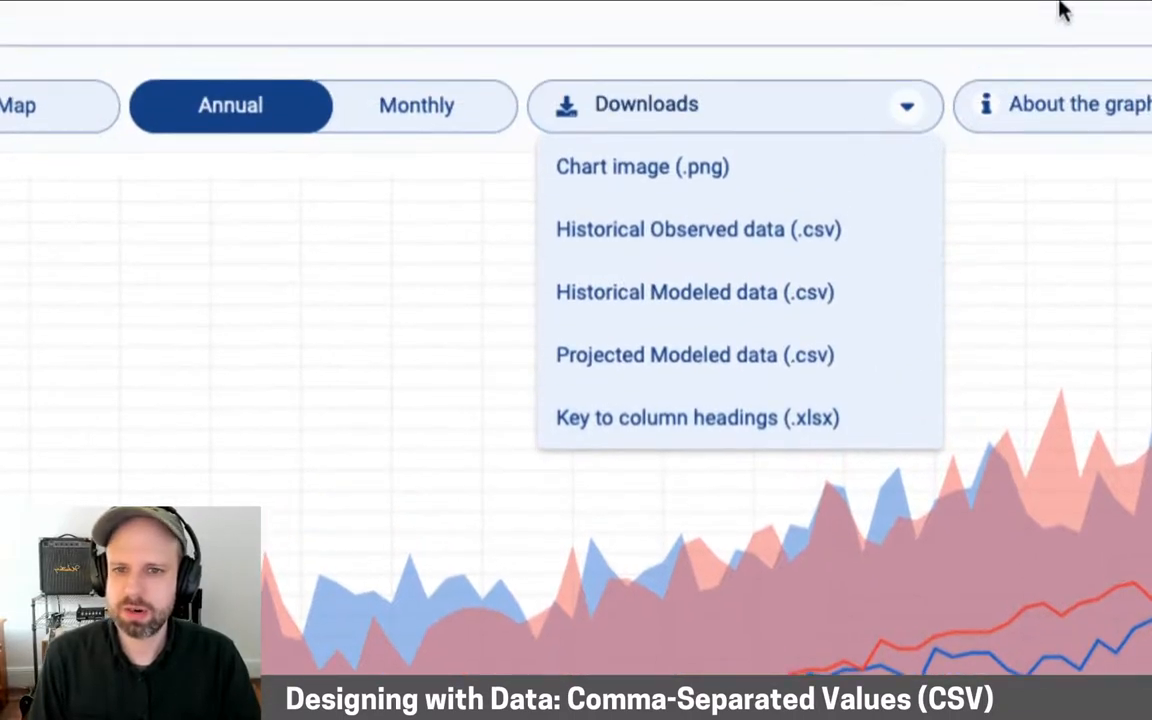
mouse_move(907, 293)
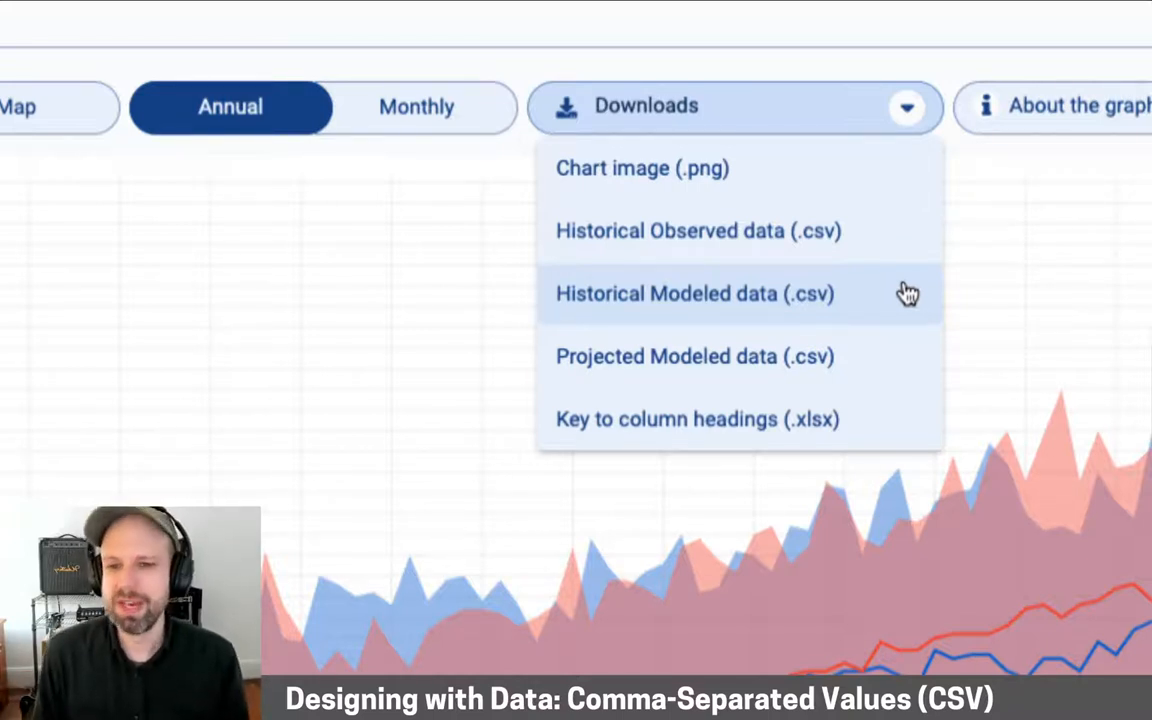
mouse_move(863, 418)
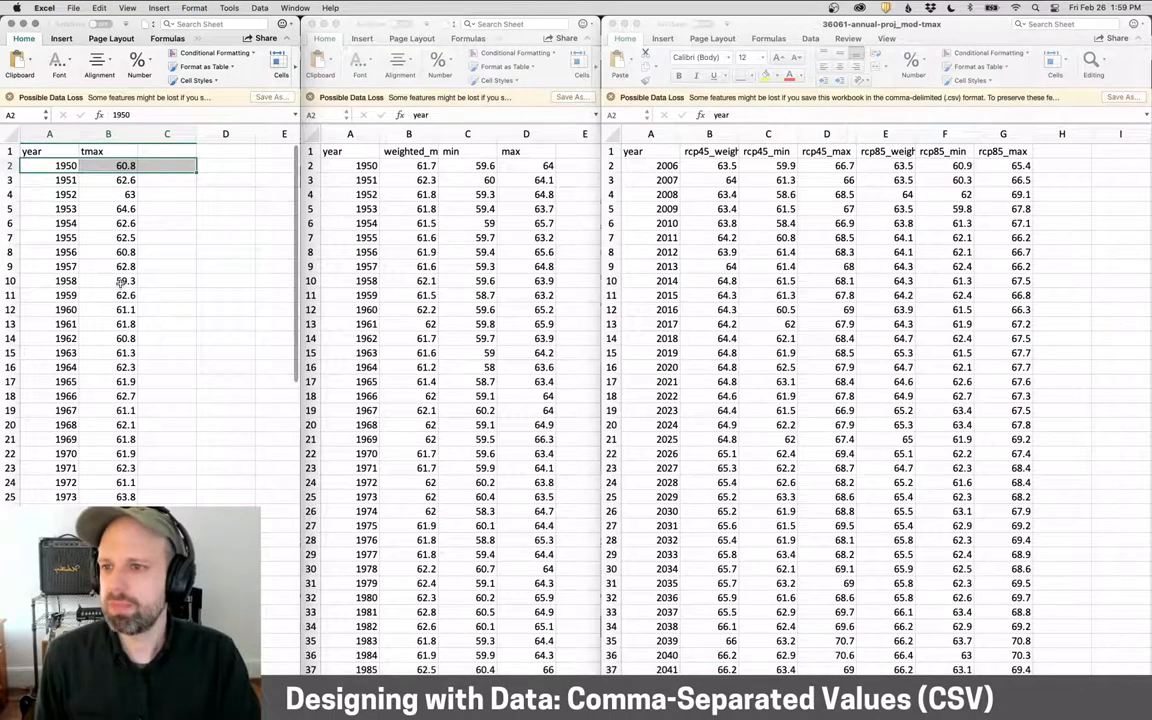
Step: Inspect the 1958 tmax value, widen the weighted_mean column, and bring up the key workbook
click(125, 280)
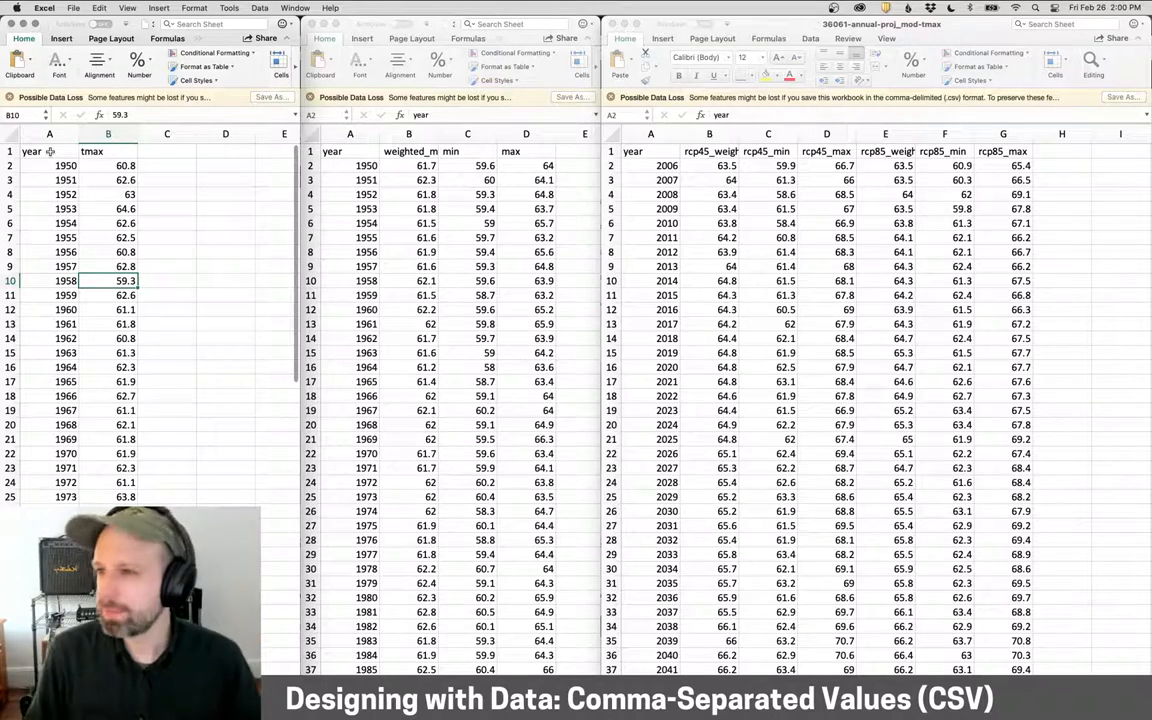
click(48, 151)
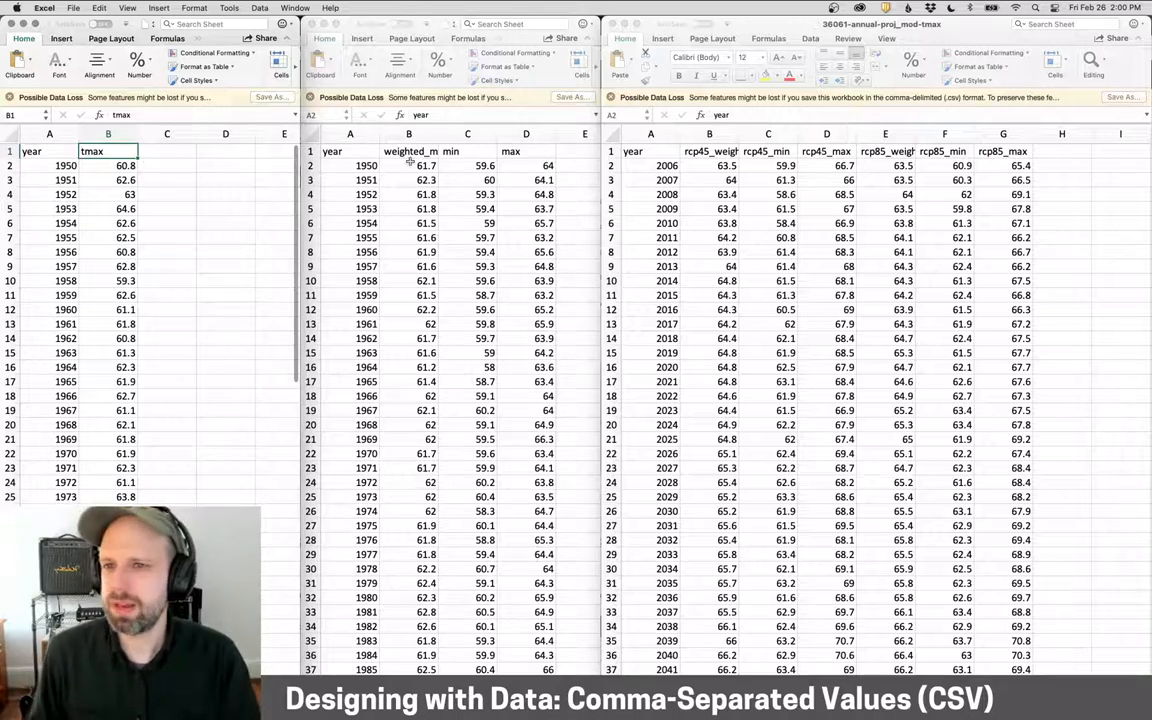
drag(447, 133, 500, 133)
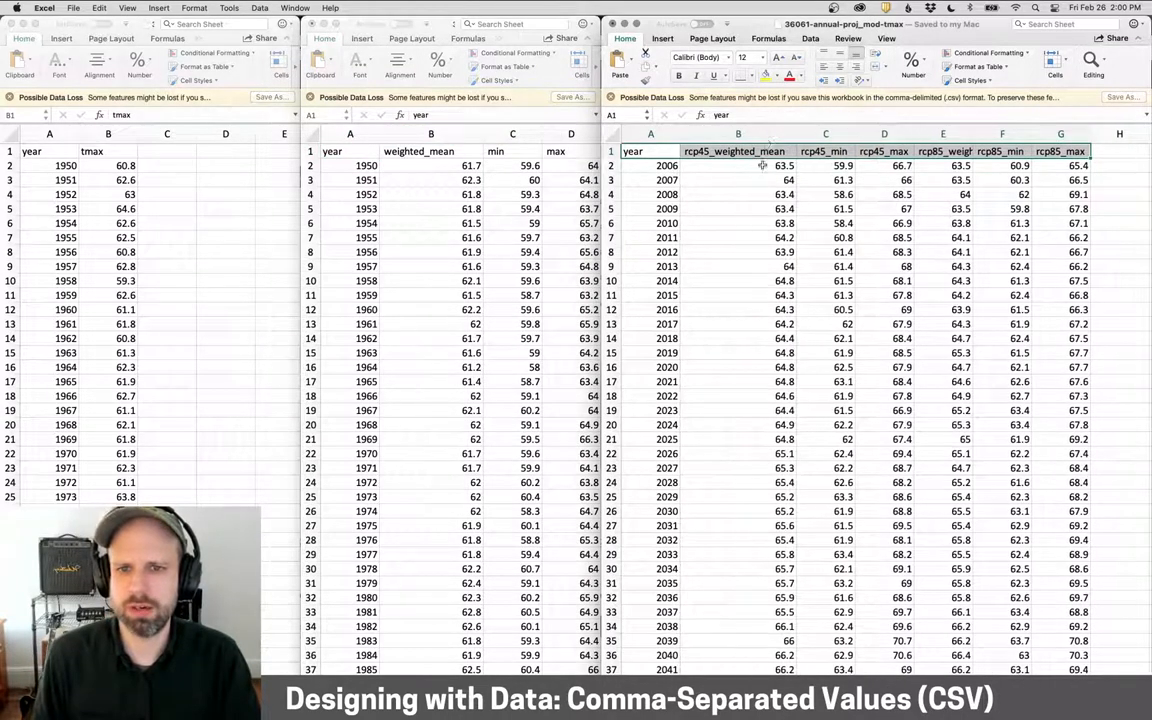
click(738, 194)
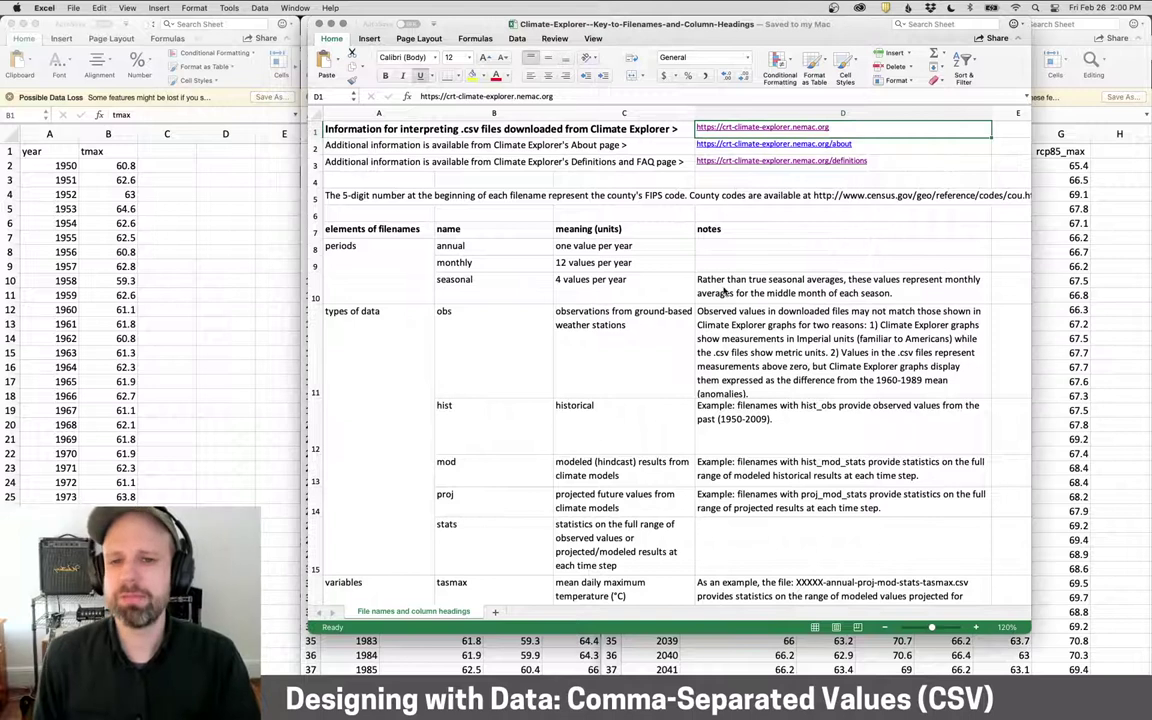
Step: Review the key workbook's seasonal-average notes and RCP scenarios, then close its window
click(842, 285)
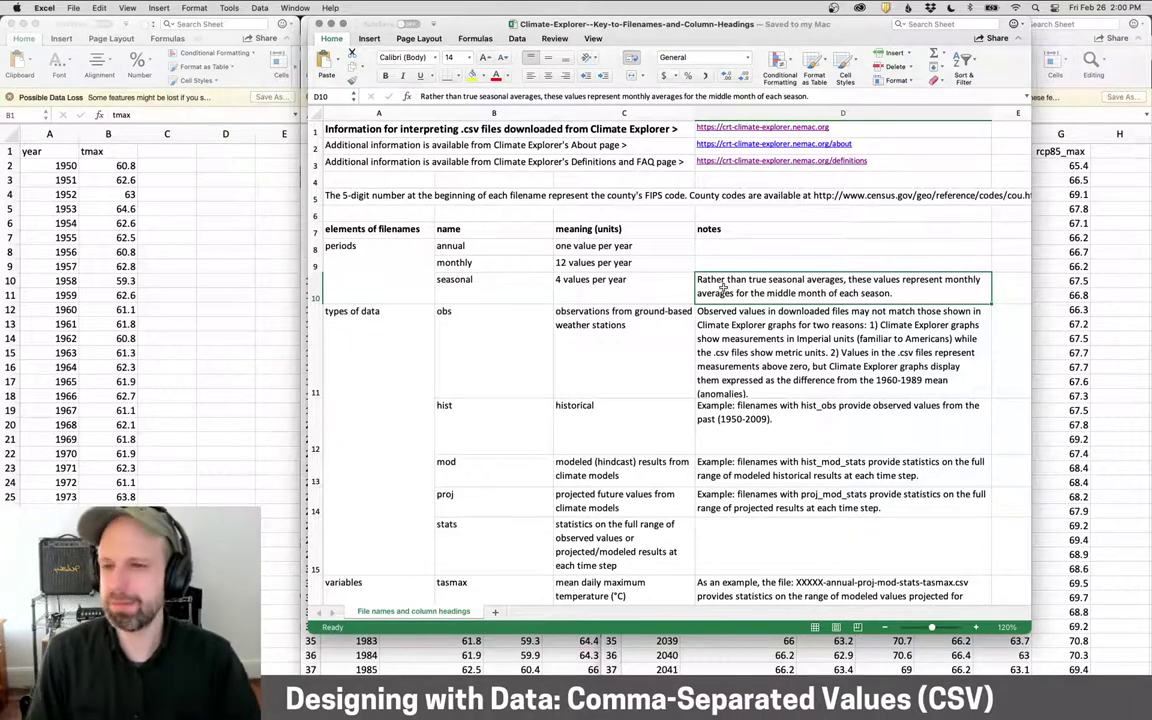
scroll(down, 3)
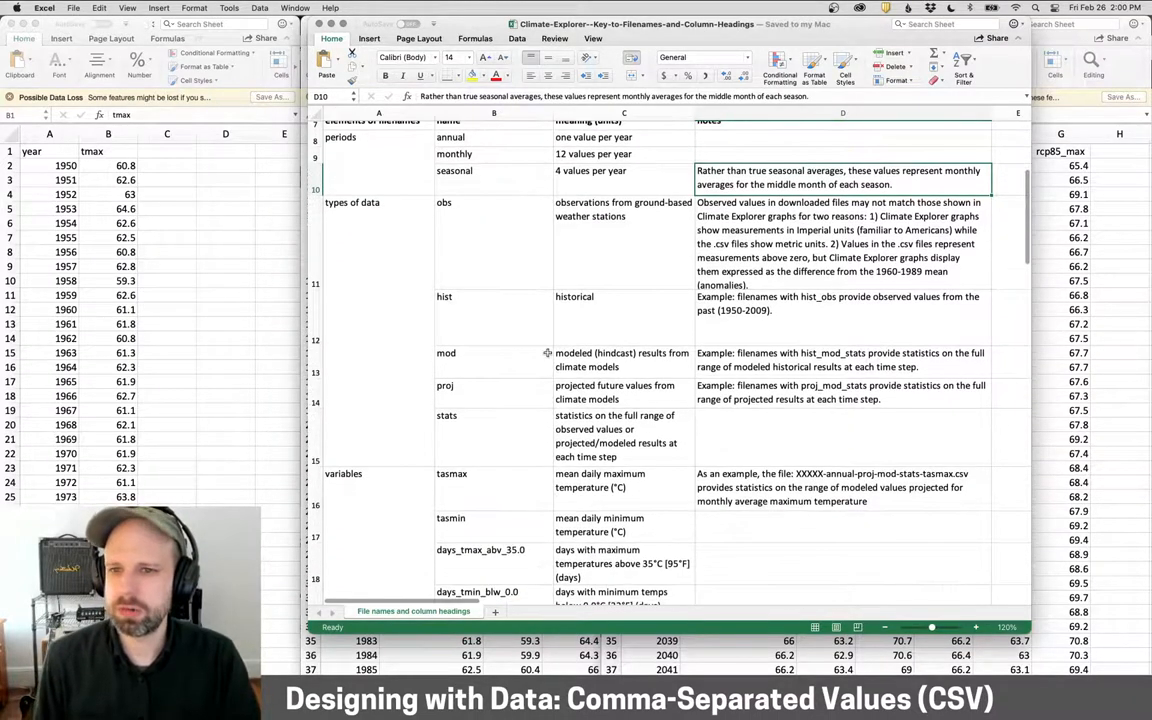
scroll(down, 3)
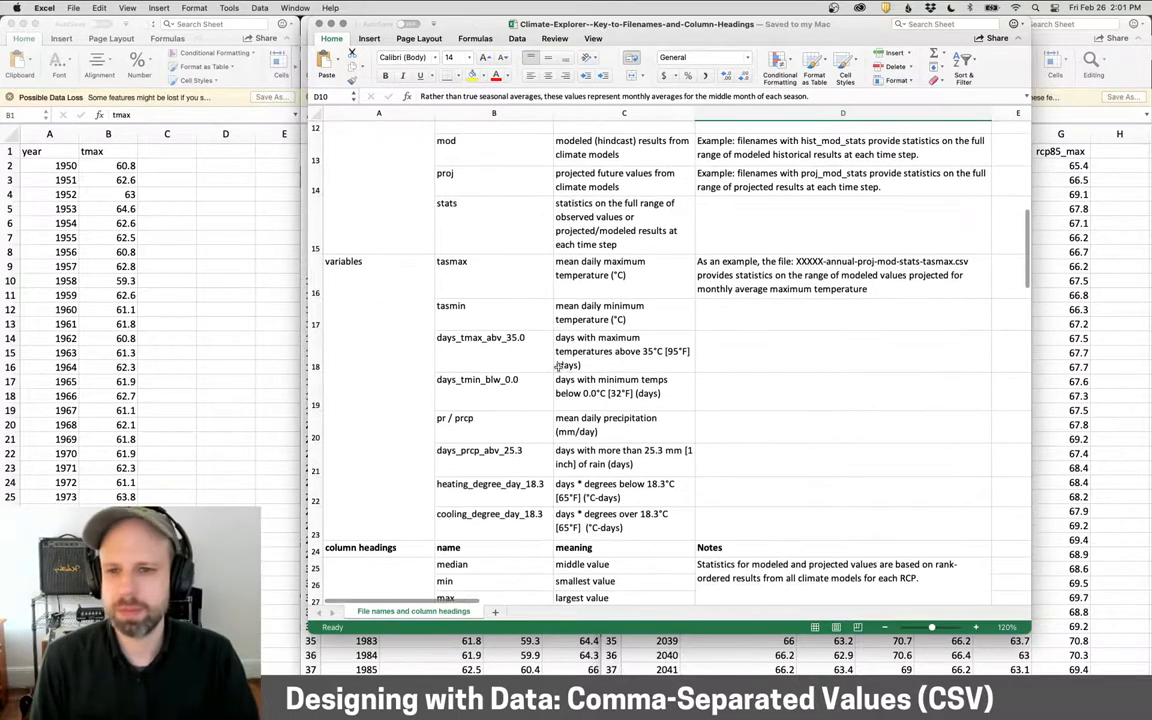
scroll(down, 3)
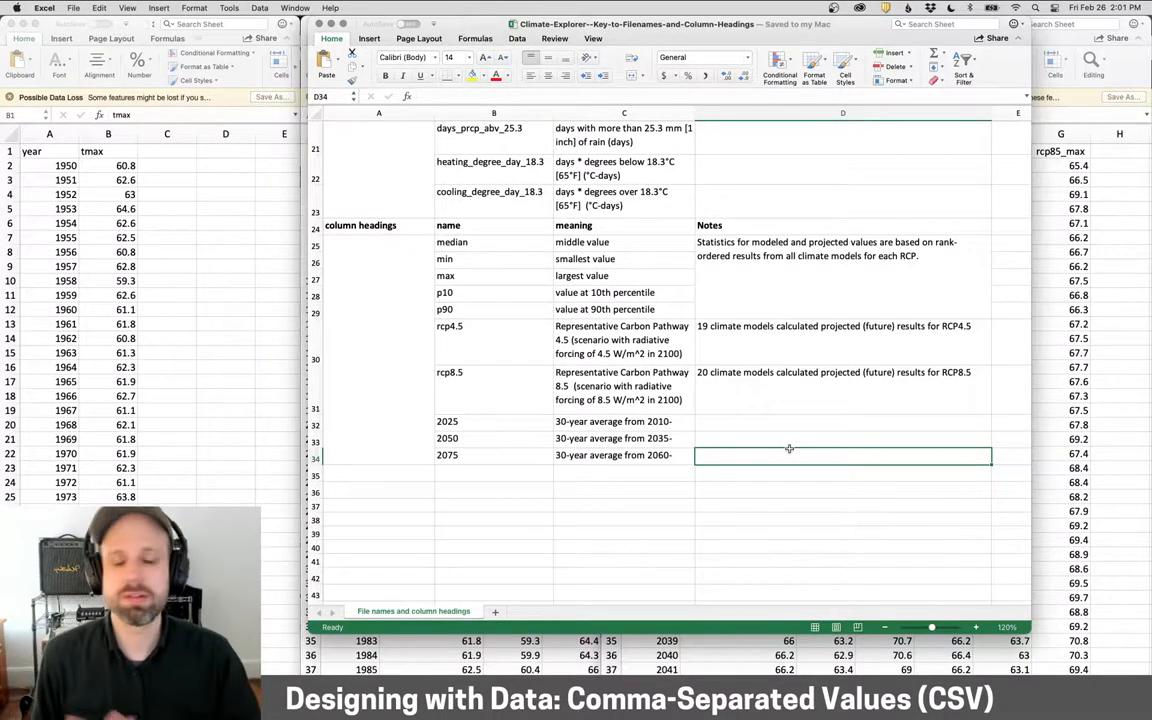
scroll(up, 3)
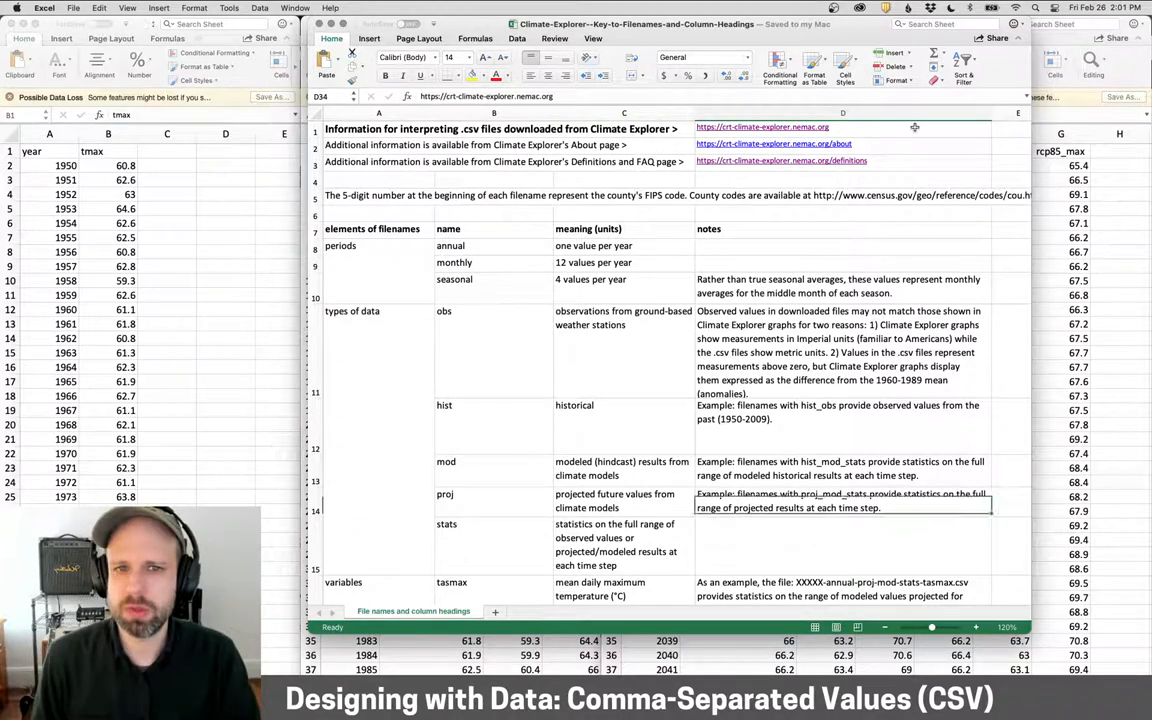
drag(843, 127, 843, 160)
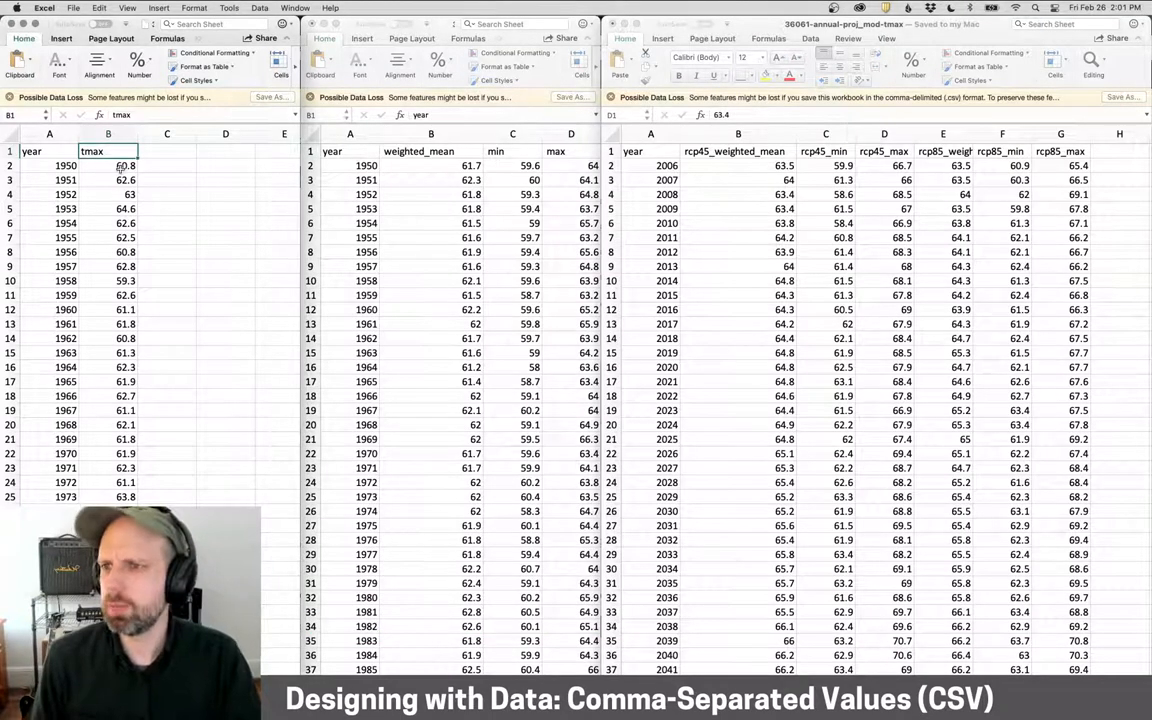
click(107, 165)
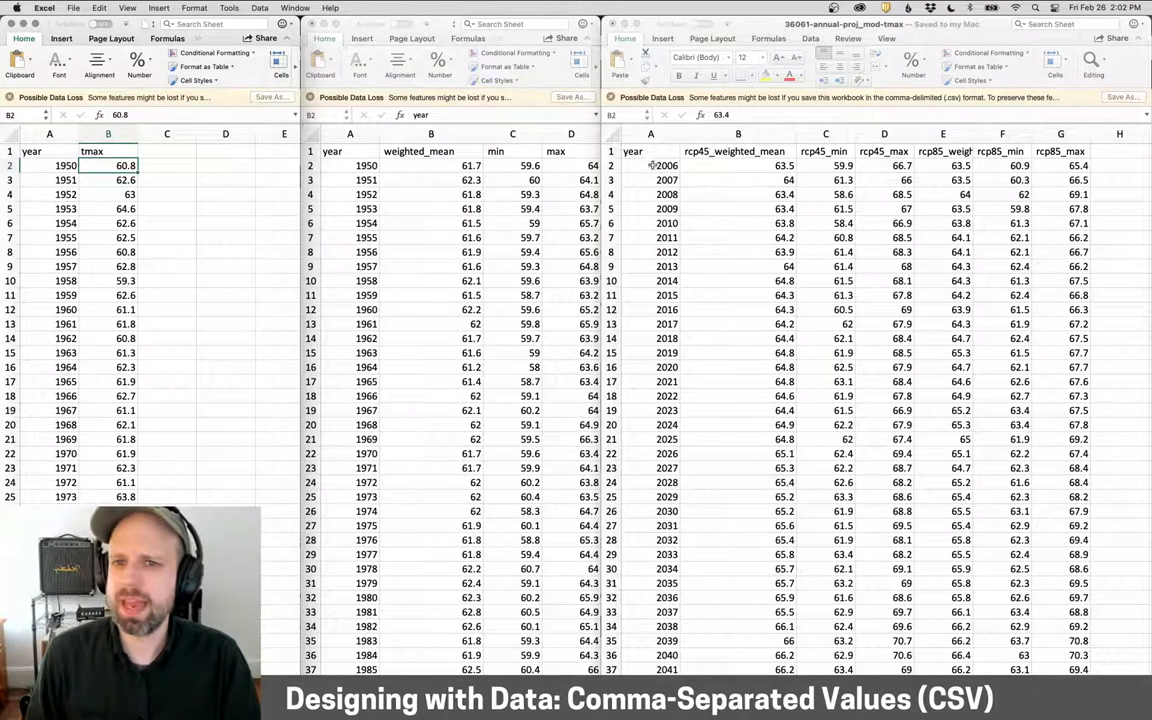
click(650, 165)
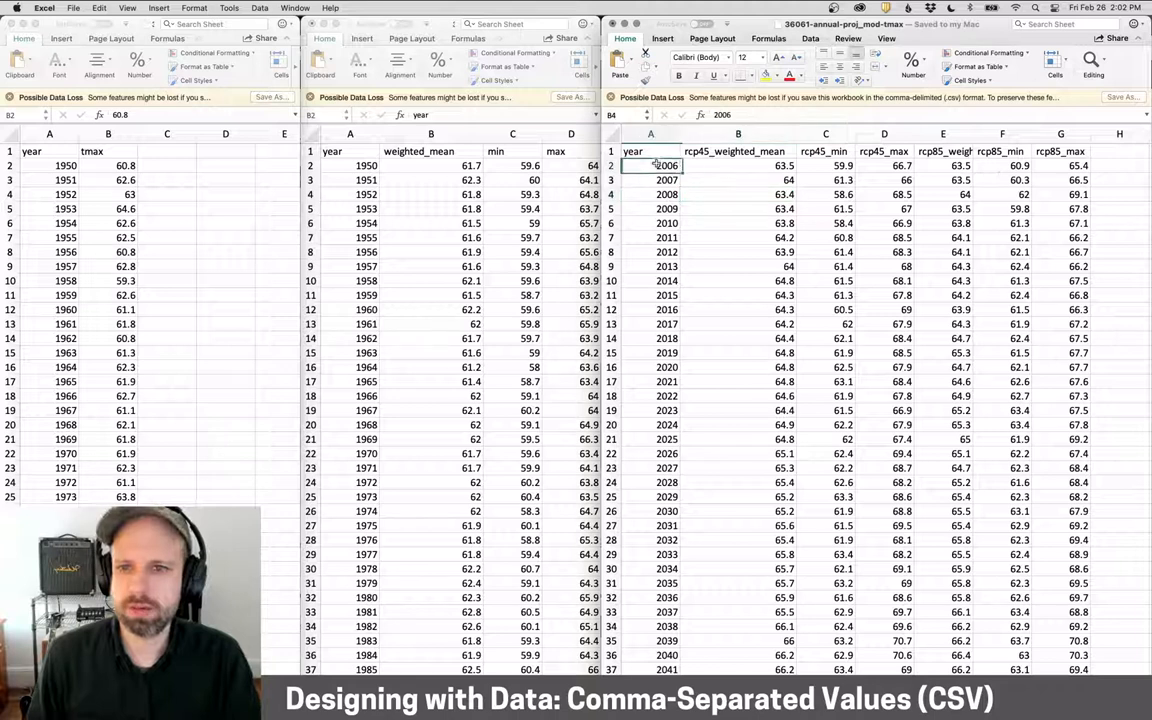
click(666, 165)
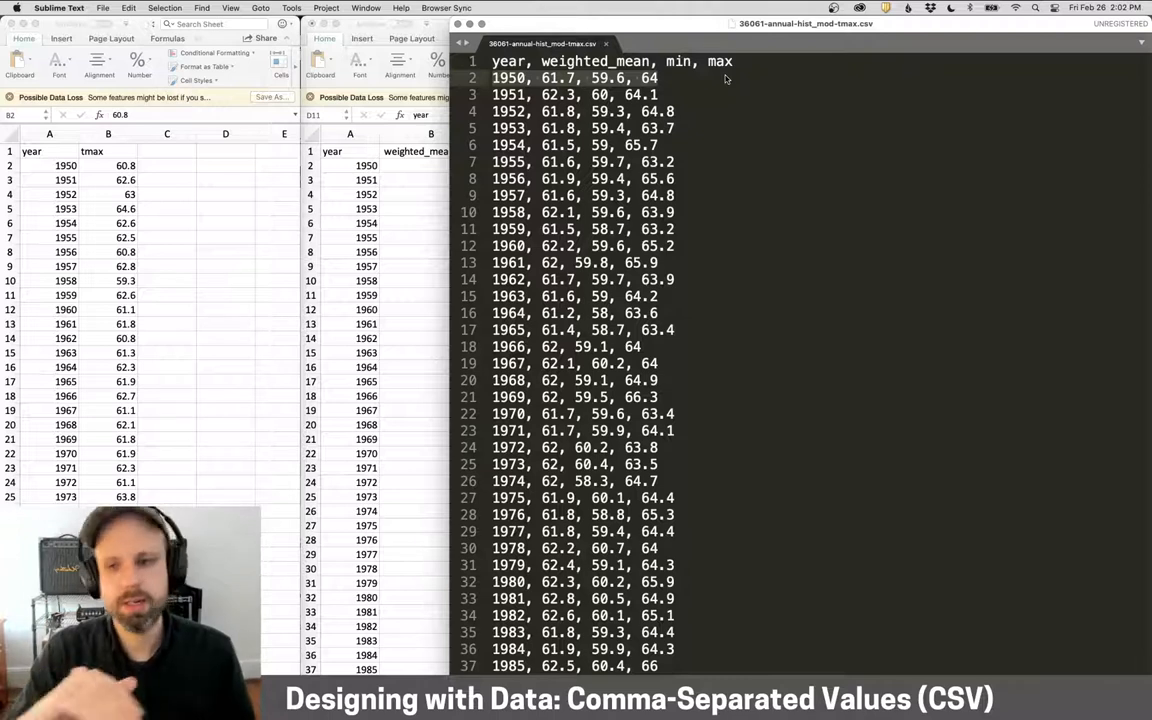
Step: Scroll through 36061-annual-hist_mod-tmax.csv as comma-separated year, weighted_mean, min and max lines
scroll(down, 3)
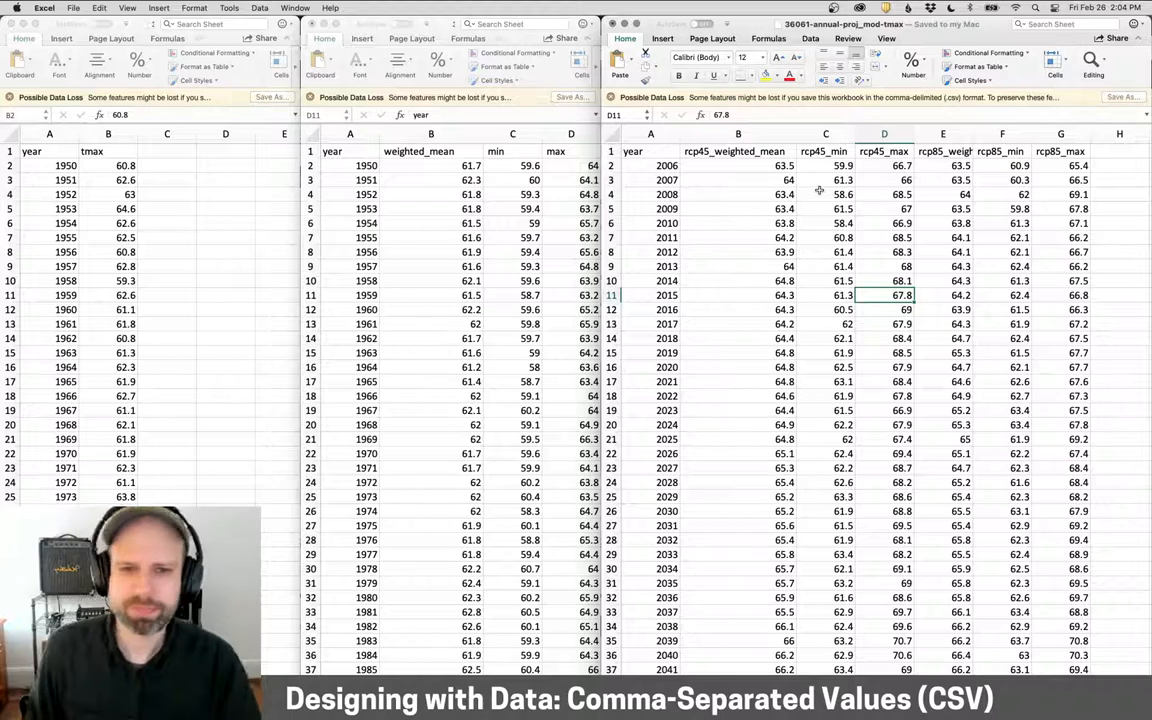
Step: Select the 2016 RCP4.5 projected weighted-mean value (64.3) in the projected data sheet
click(738, 309)
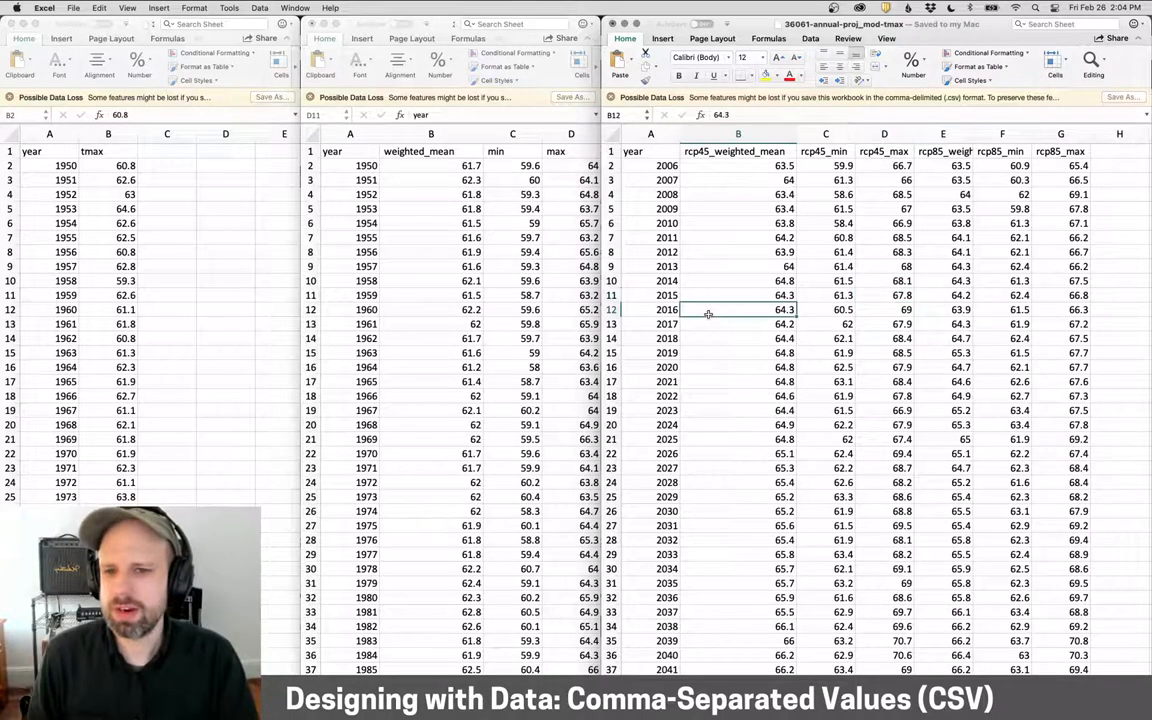